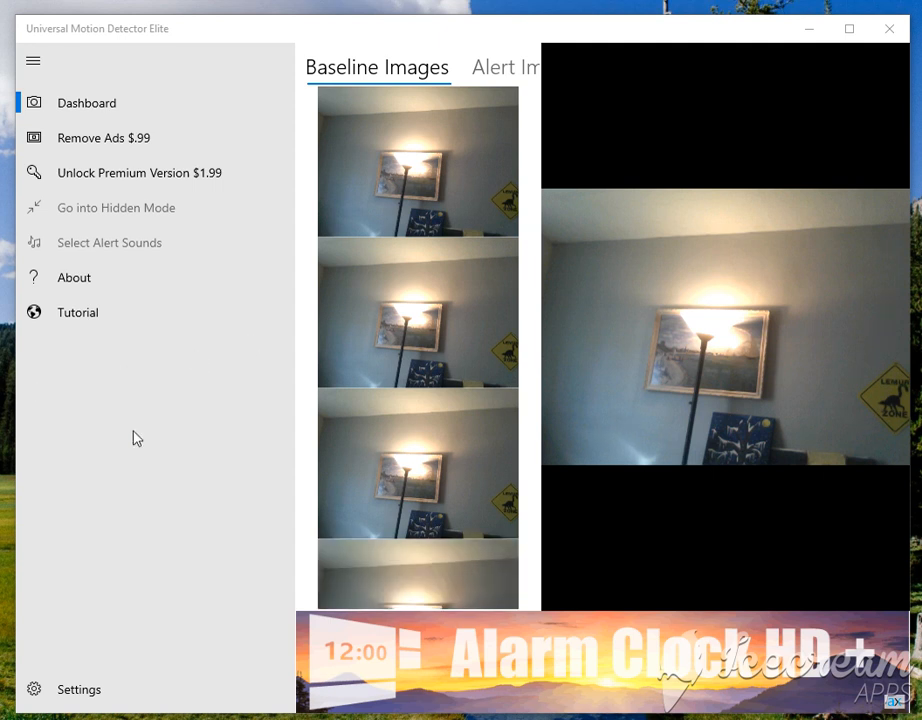
{"action": "mouse_move", "coordinate": [144, 444]}
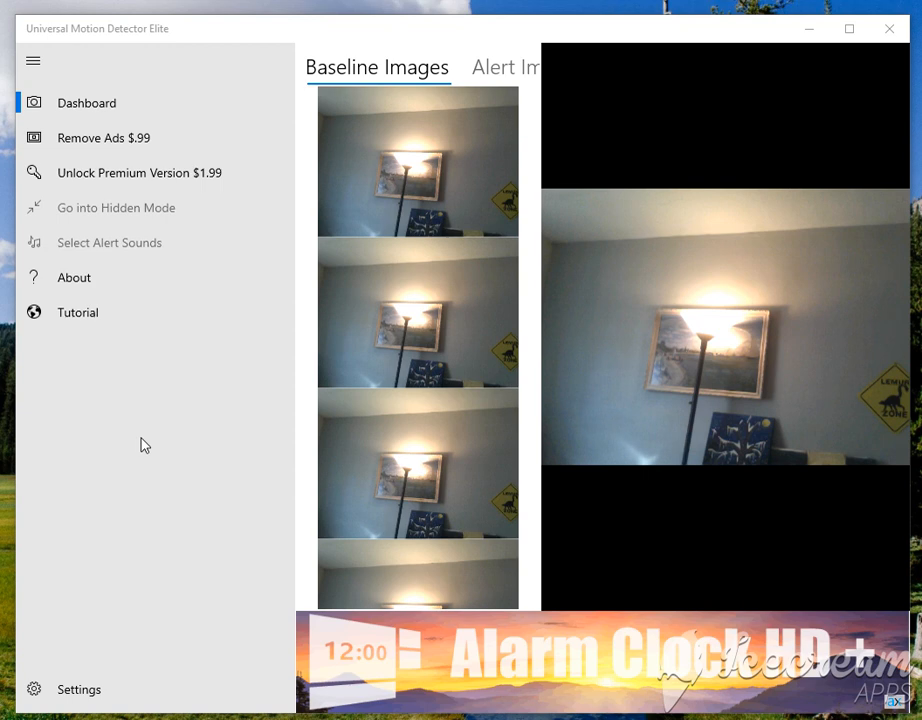
{"action": "mouse_move", "coordinate": [188, 442]}
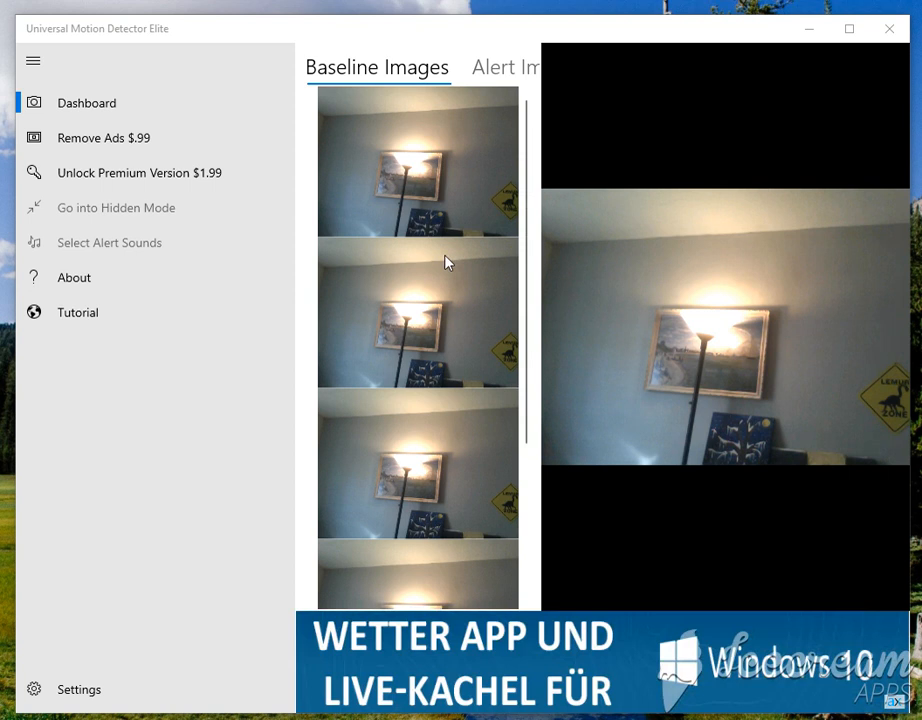
{"action": "mouse_move", "coordinate": [148, 340]}
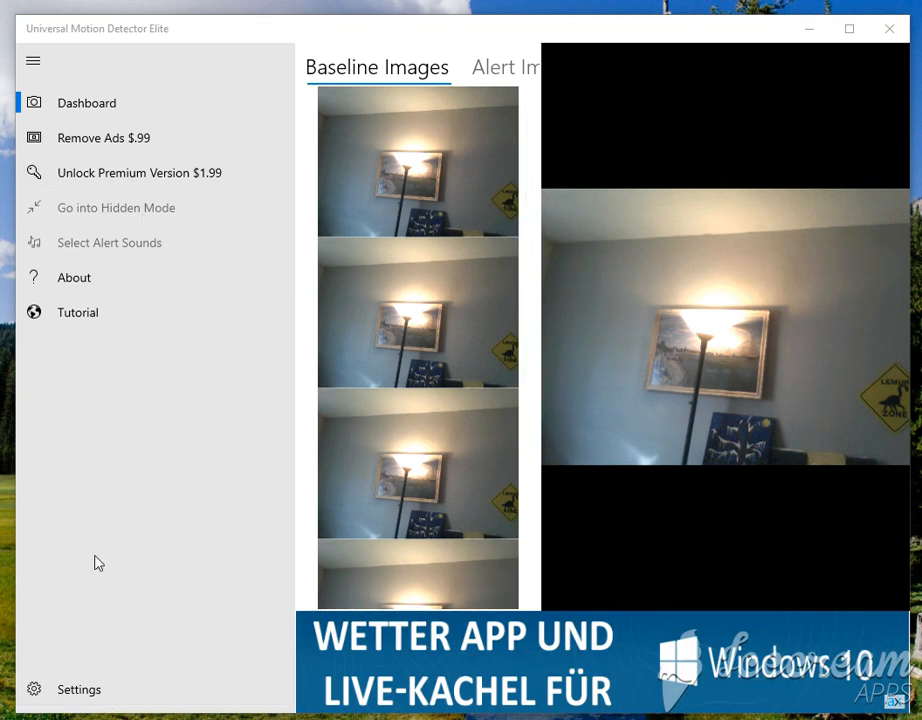
{"action": "mouse_move", "coordinate": [116, 388]}
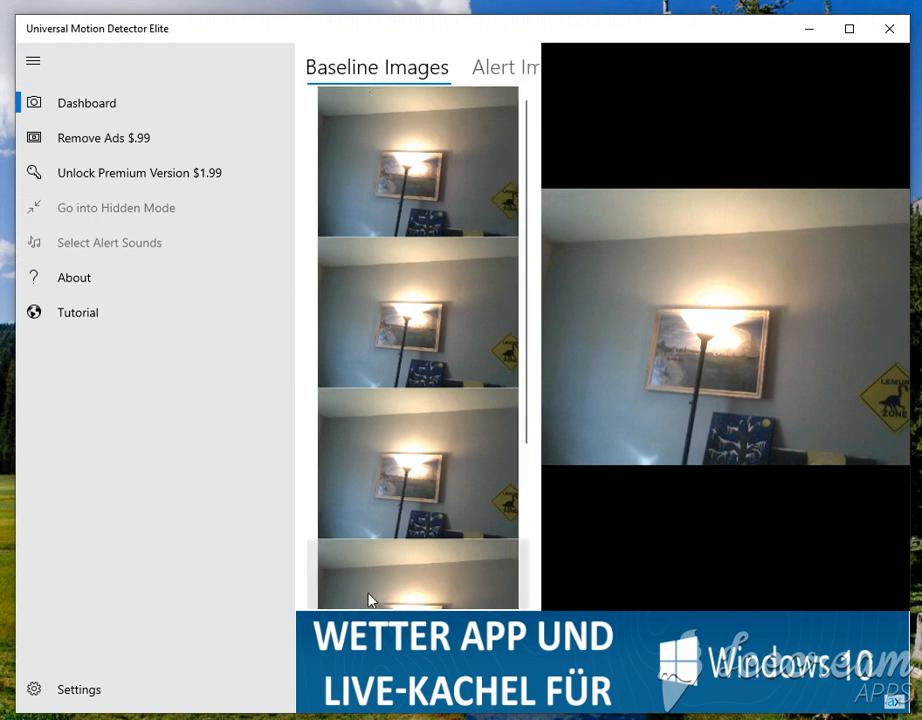
View the three timestamped alert images of the stuffed animal instead of the baseline images.
{"action": "left_click", "coordinate": [508, 68]}
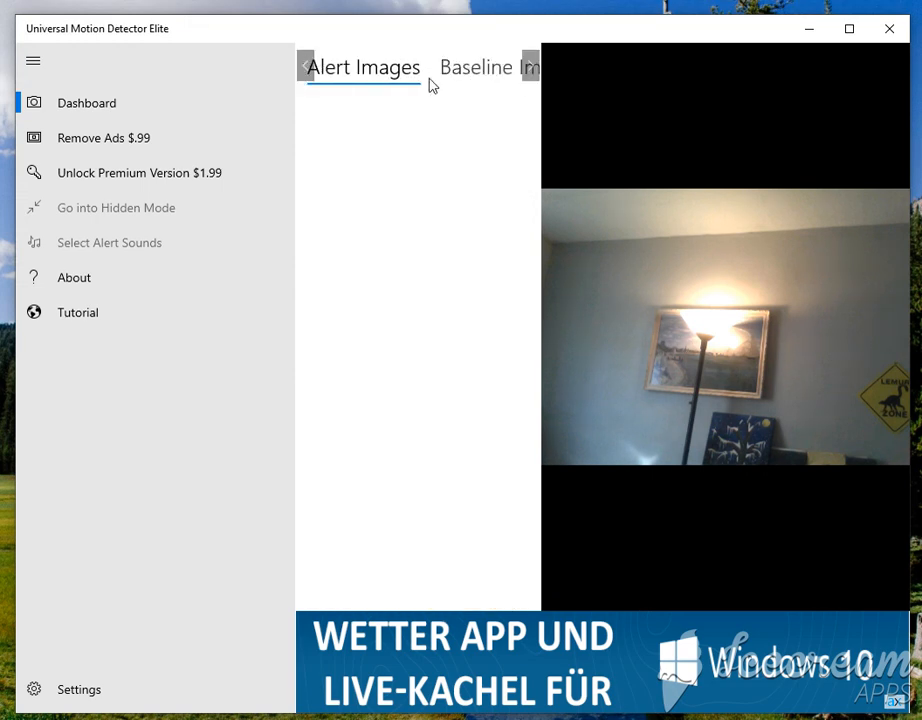
{"action": "left_click", "coordinate": [476, 68]}
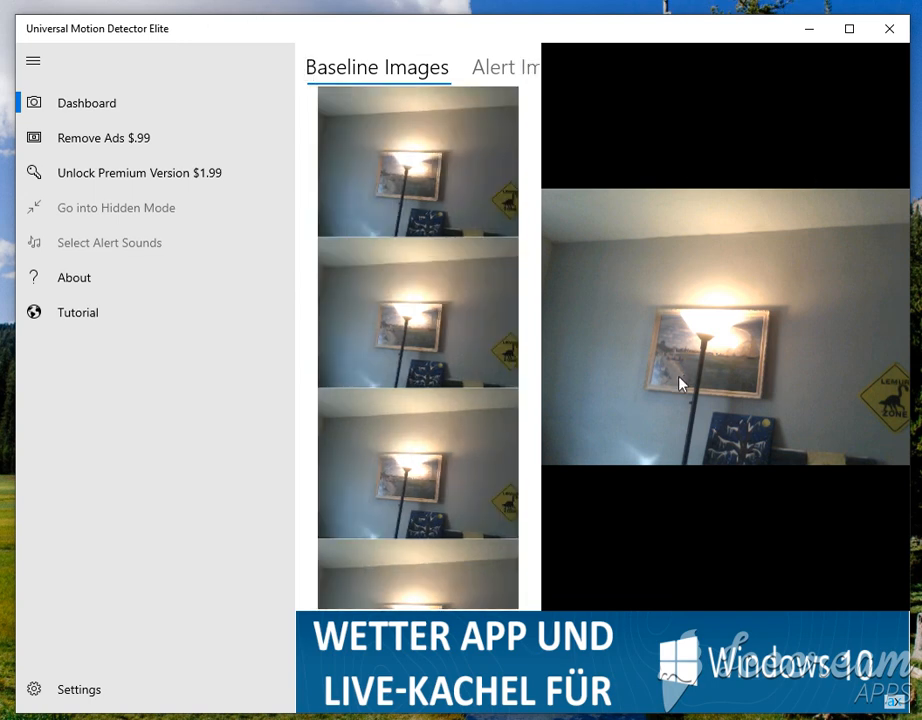
{"action": "mouse_move", "coordinate": [560, 276]}
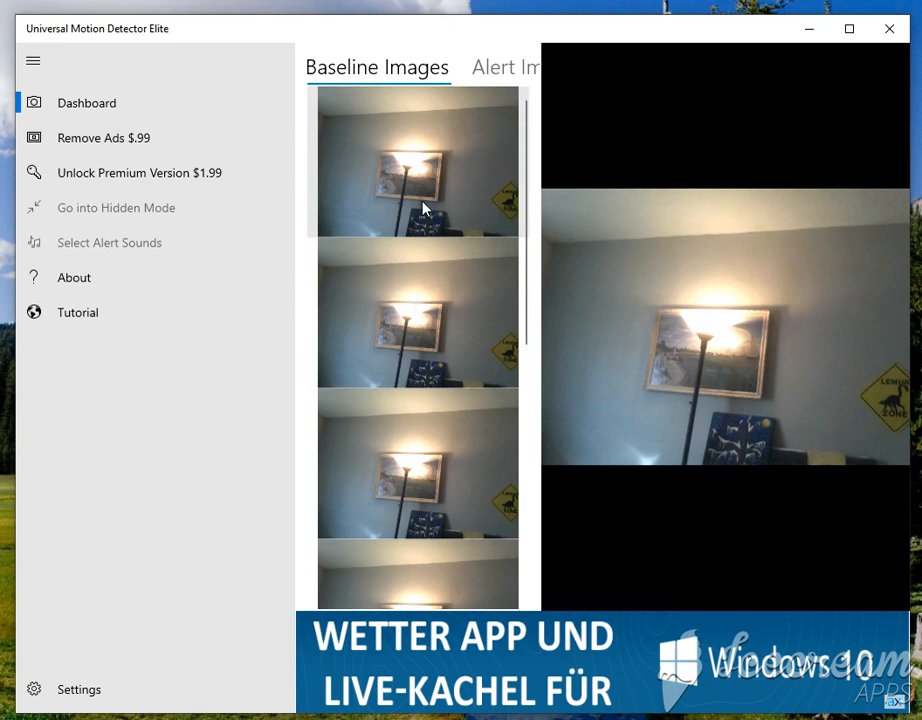
{"action": "scroll", "scroll_direction": "down", "scroll_amount": 3}
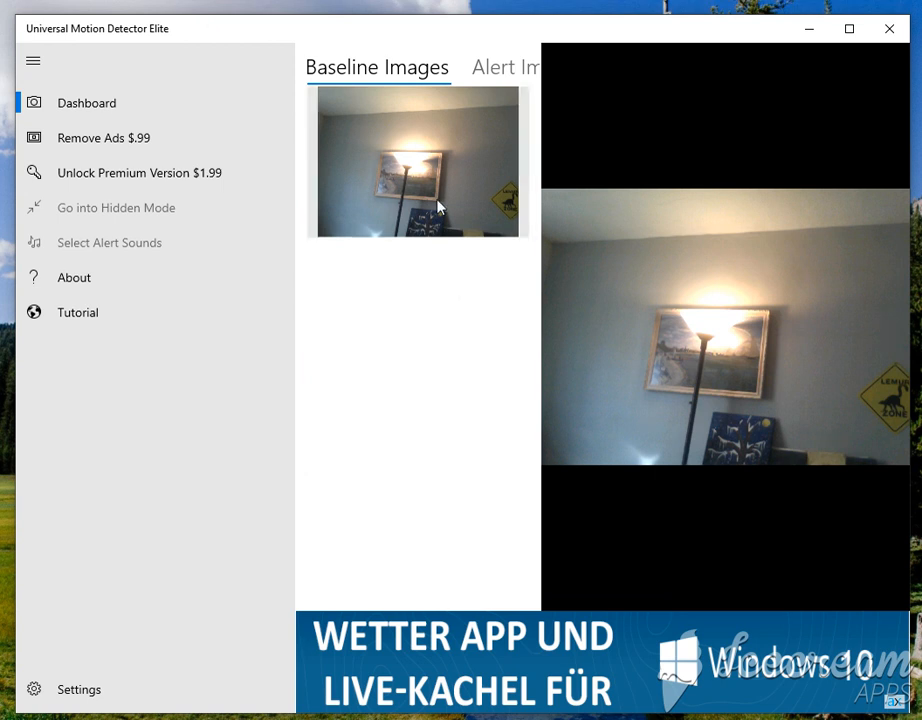
{"action": "mouse_move", "coordinate": [436, 344]}
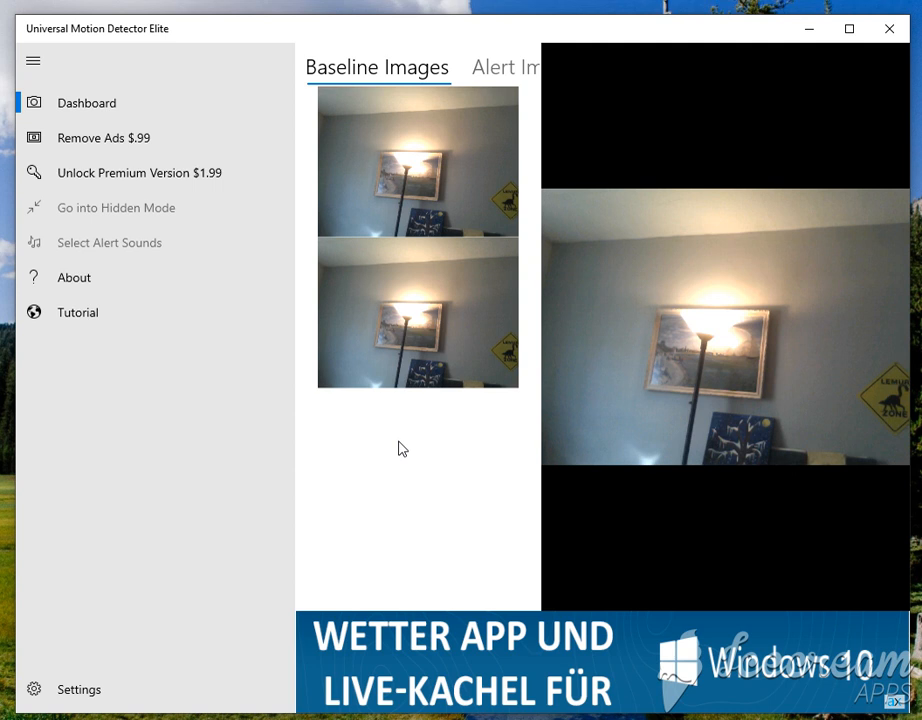
{"action": "mouse_move", "coordinate": [396, 474]}
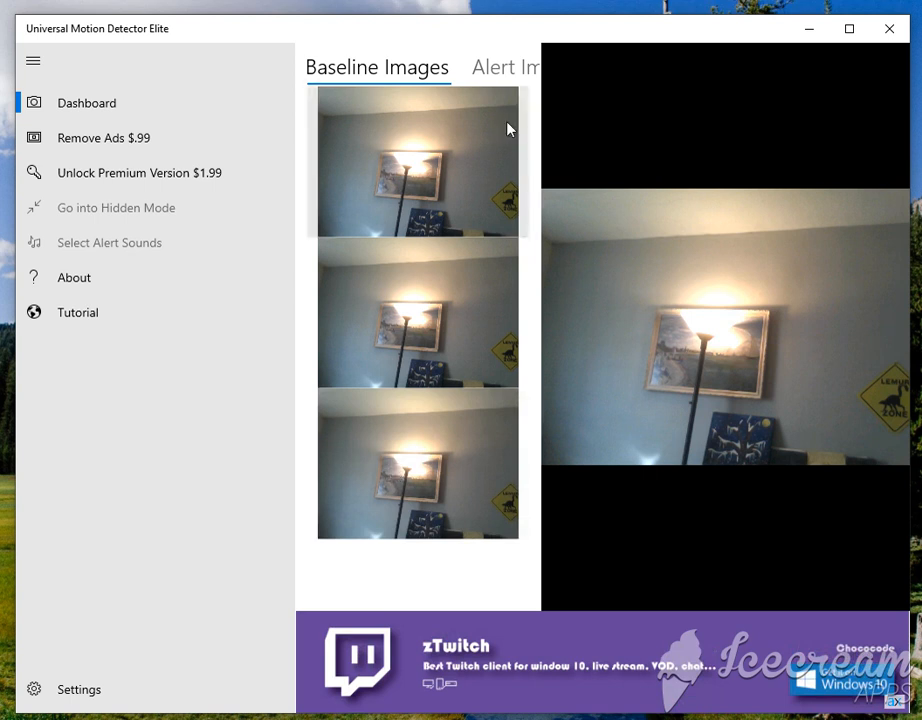
{"action": "left_click", "coordinate": [508, 68]}
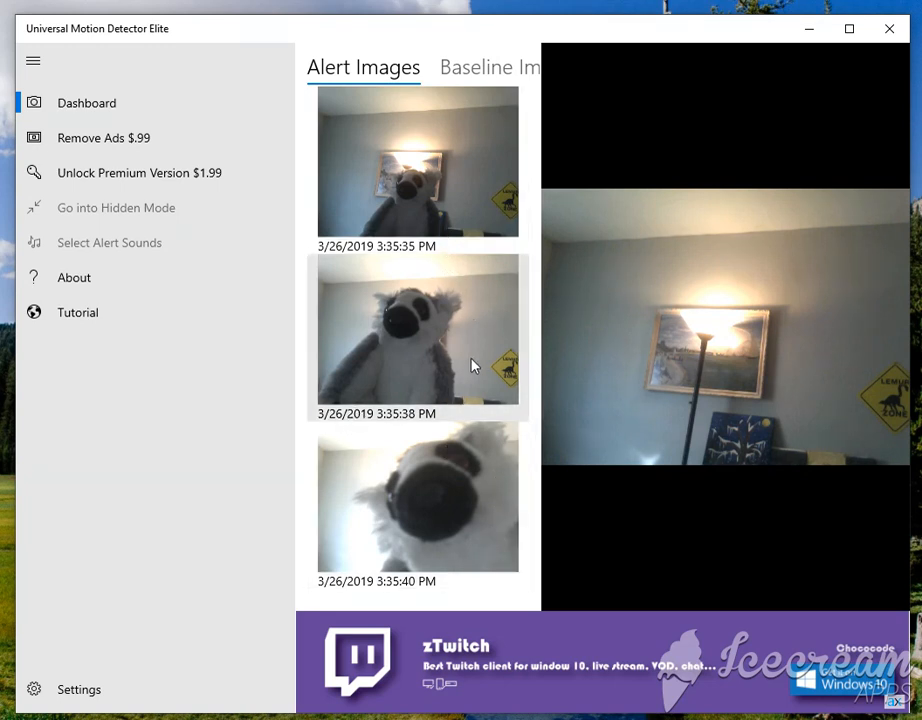
{"action": "mouse_move", "coordinate": [470, 276]}
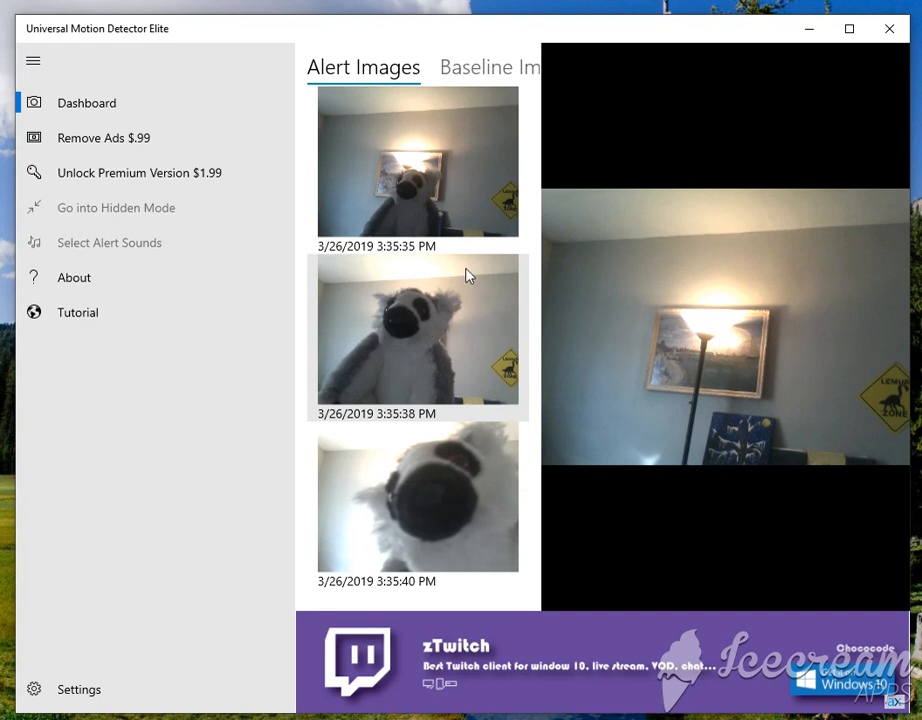
{"action": "mouse_move", "coordinate": [444, 200]}
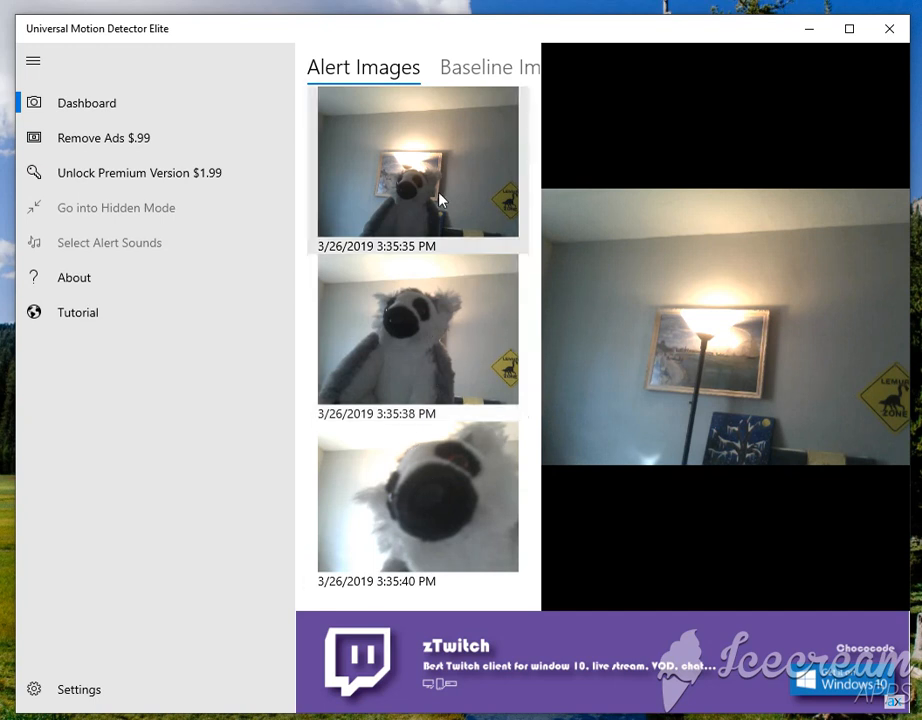
{"action": "mouse_move", "coordinate": [476, 76]}
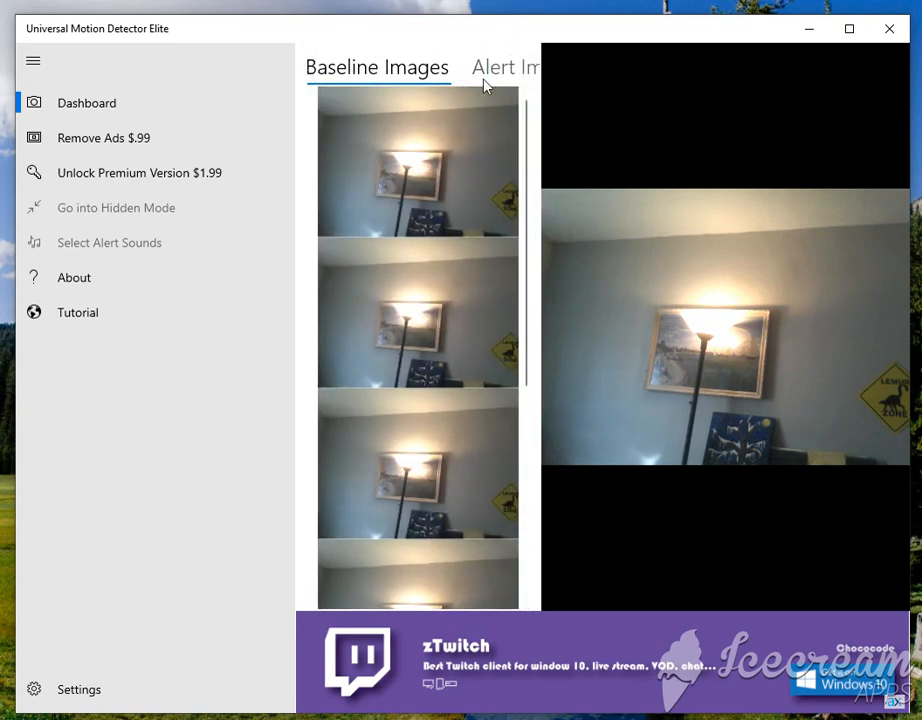
{"action": "left_click", "coordinate": [506, 68]}
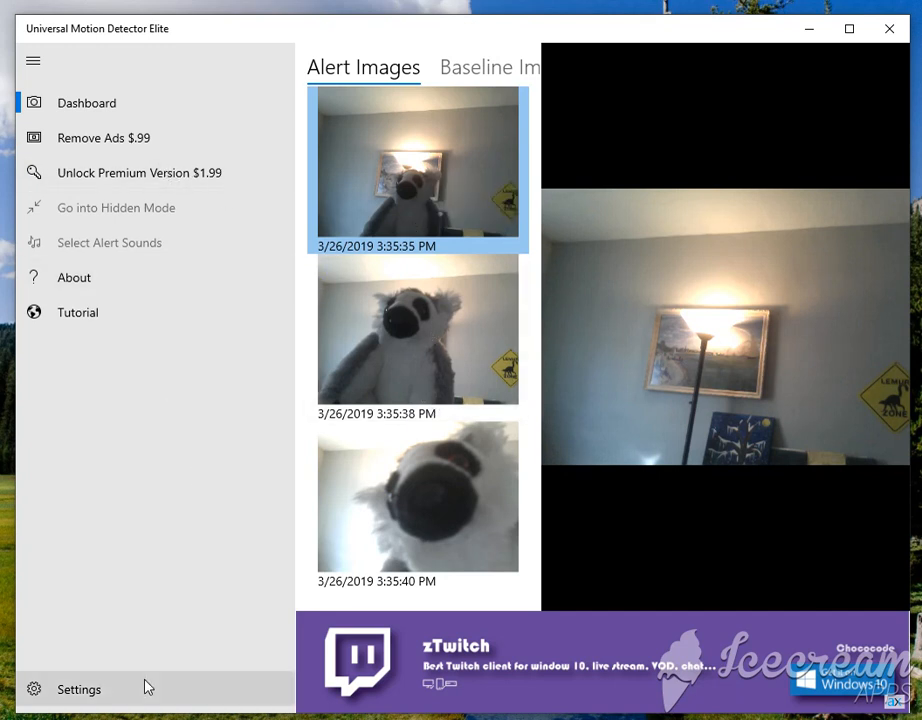
{"action": "mouse_move", "coordinate": [160, 594]}
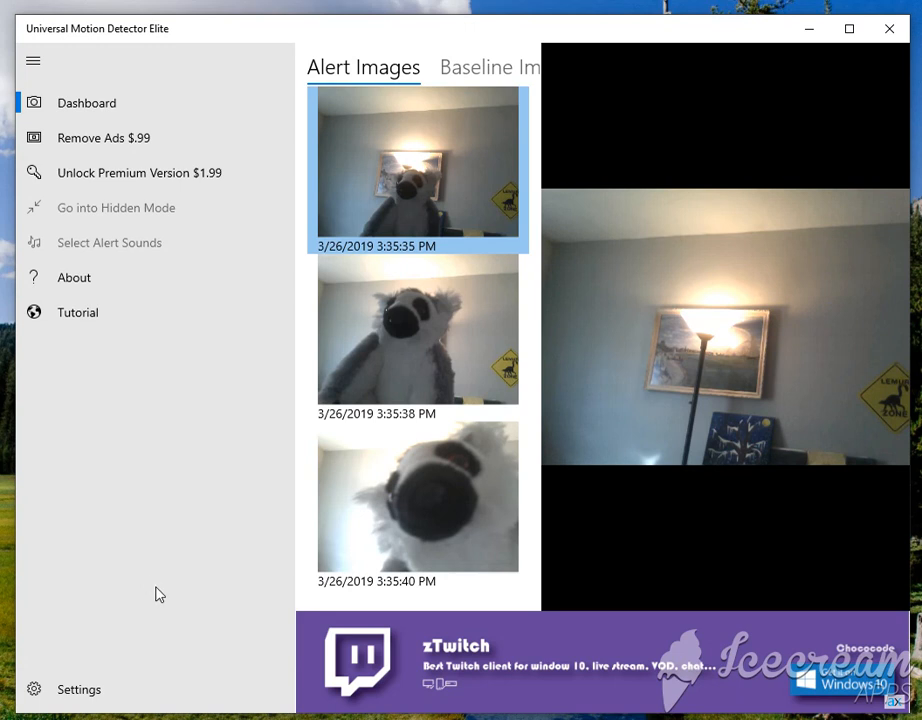
{"action": "mouse_move", "coordinate": [172, 190]}
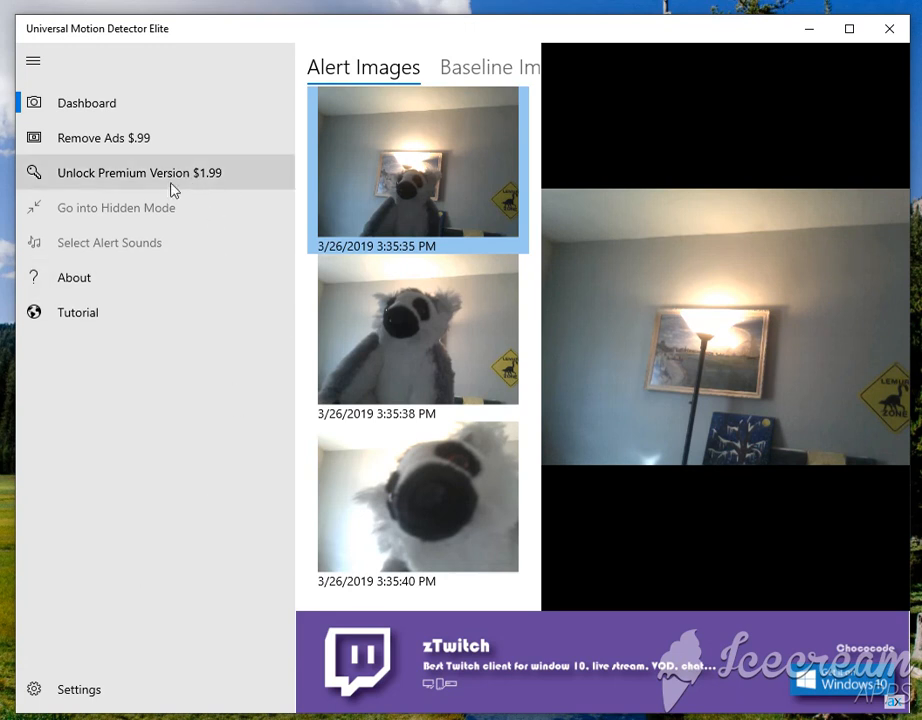
{"action": "mouse_move", "coordinate": [700, 344]}
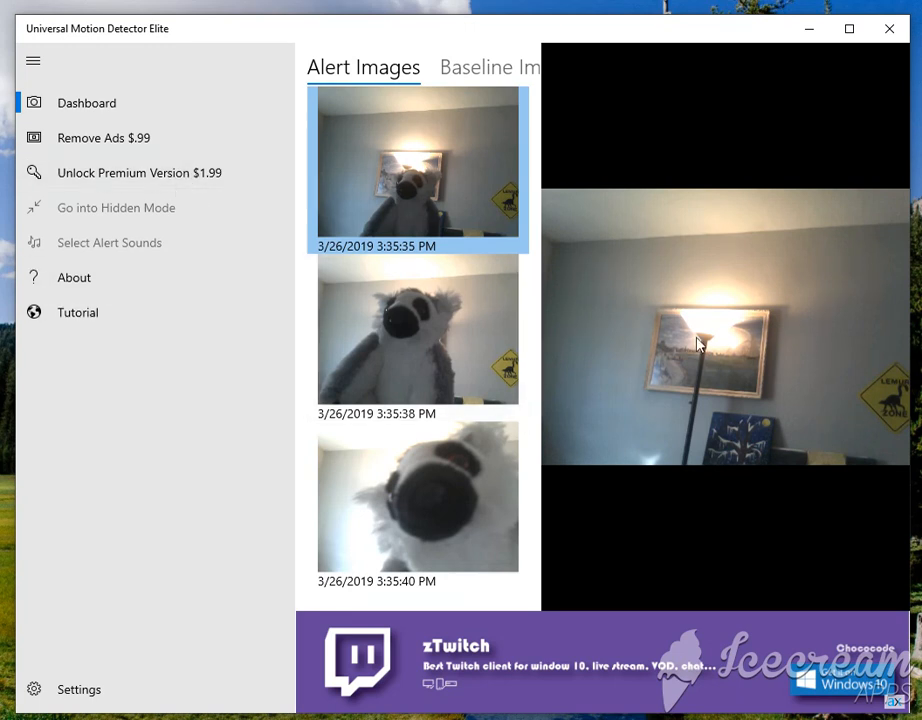
{"action": "mouse_move", "coordinate": [170, 218]}
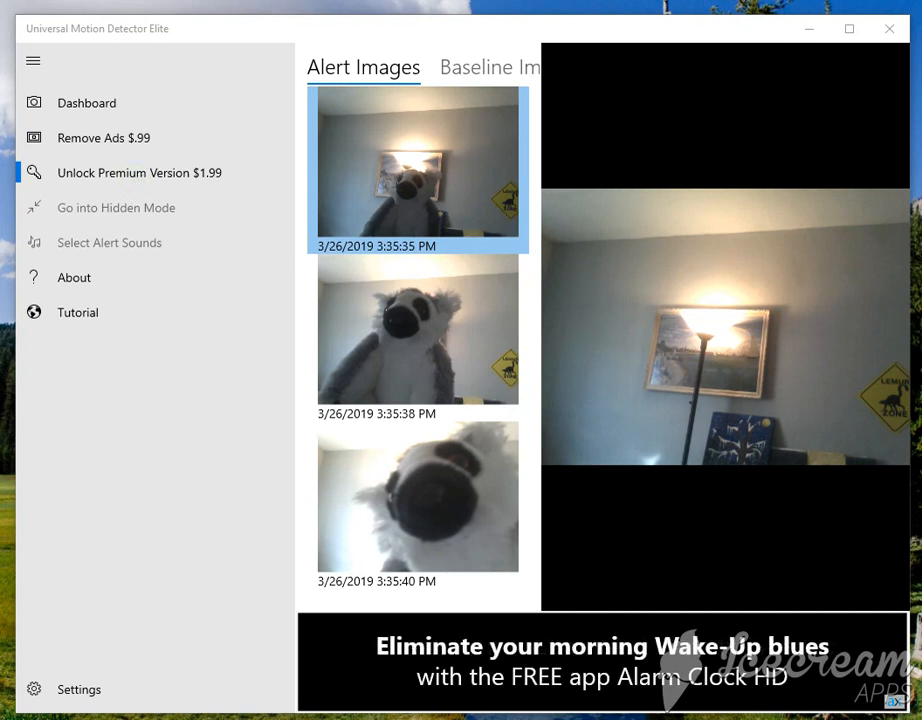
Unlock the $1.99 premium version so the upgrade offers and ad banner disappear.
{"action": "left_click", "coordinate": [140, 172]}
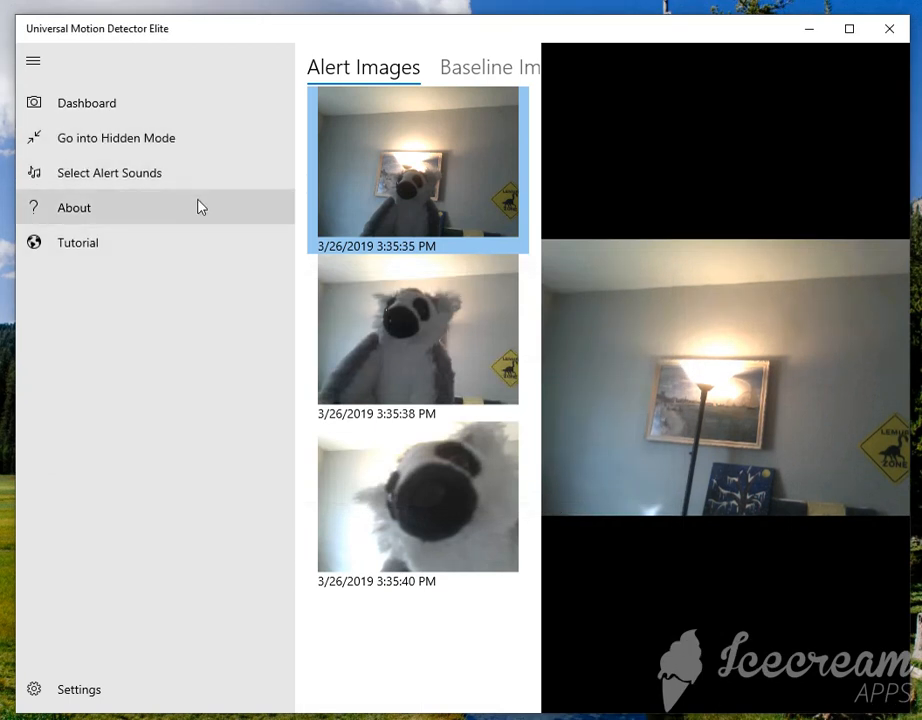
{"action": "mouse_move", "coordinate": [190, 138]}
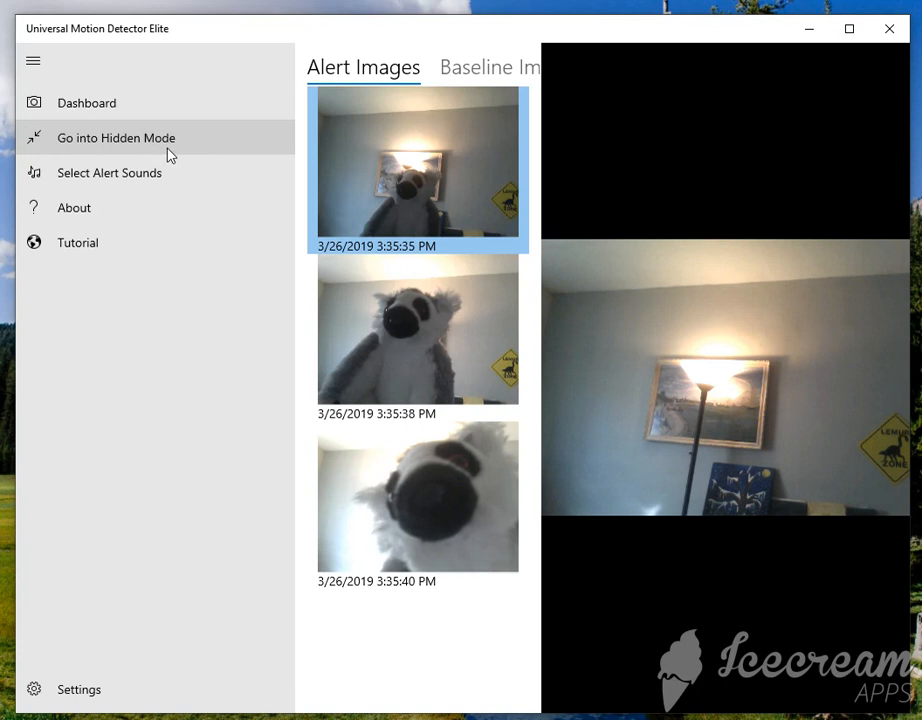
{"action": "mouse_move", "coordinate": [196, 172]}
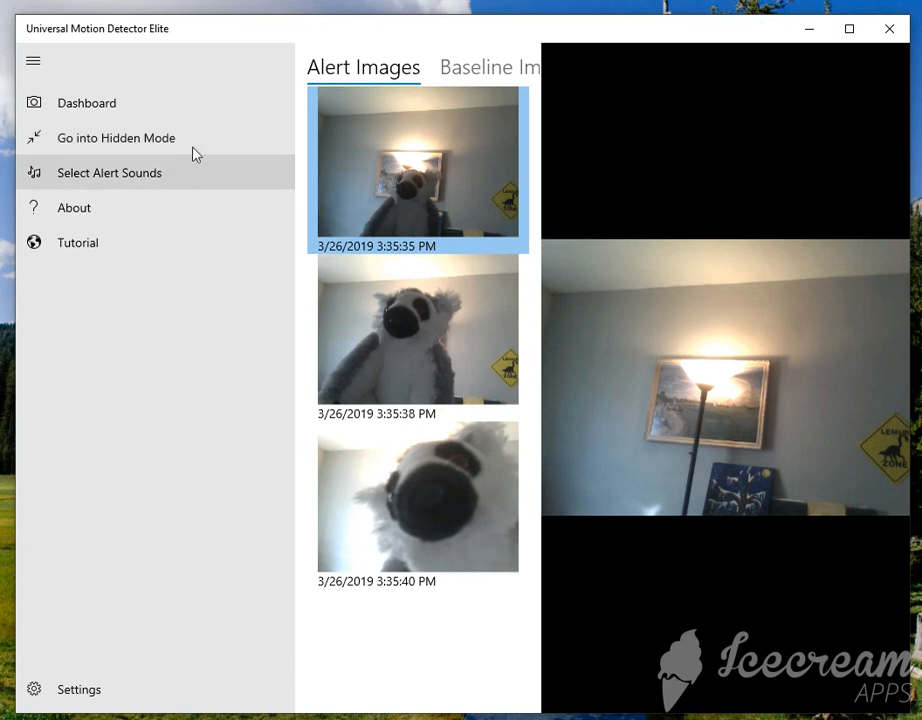
{"action": "mouse_move", "coordinate": [200, 188]}
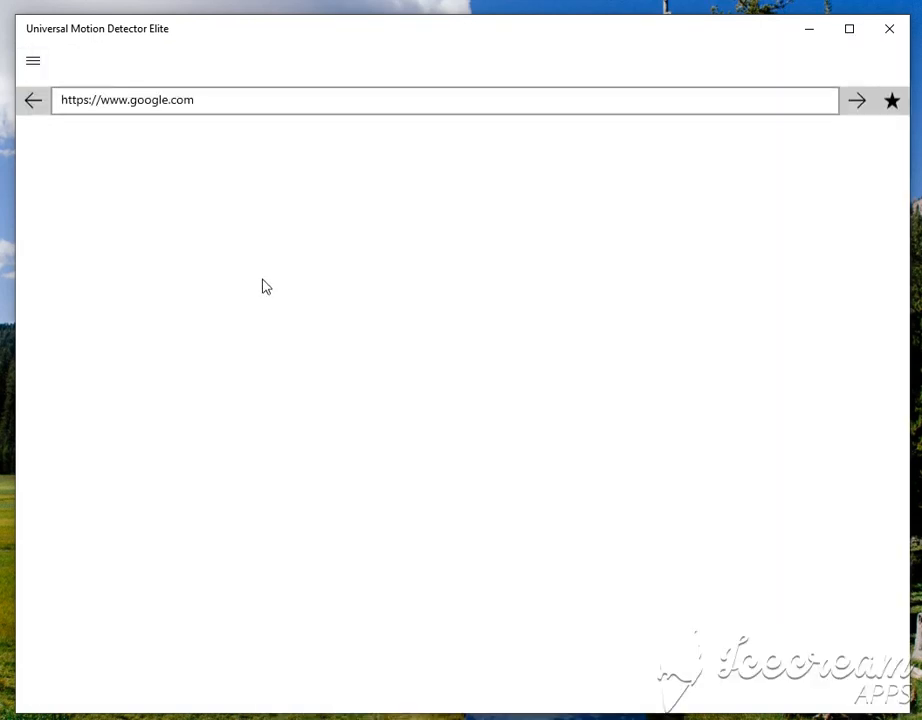
{"action": "left_click", "coordinate": [856, 100]}
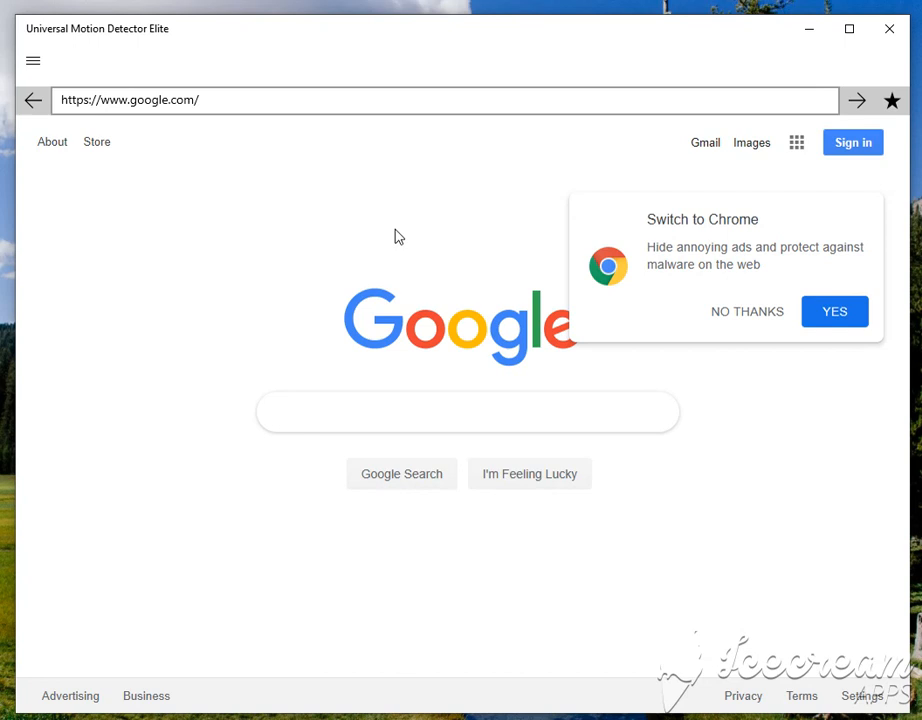
{"action": "mouse_move", "coordinate": [390, 218]}
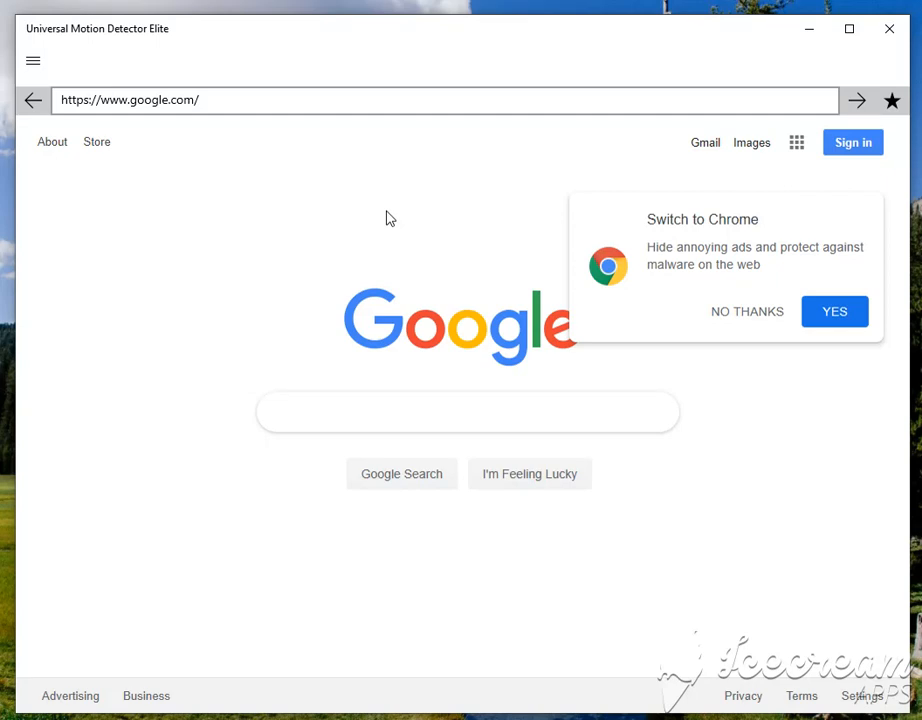
{"action": "mouse_move", "coordinate": [308, 308]}
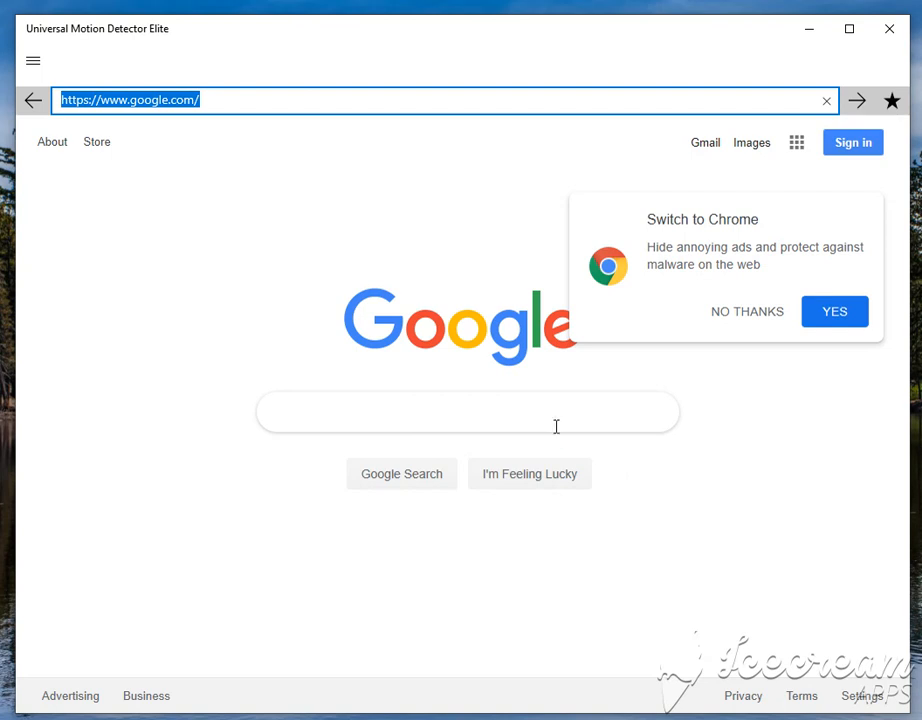
{"action": "type", "text": "https://msn.com"}
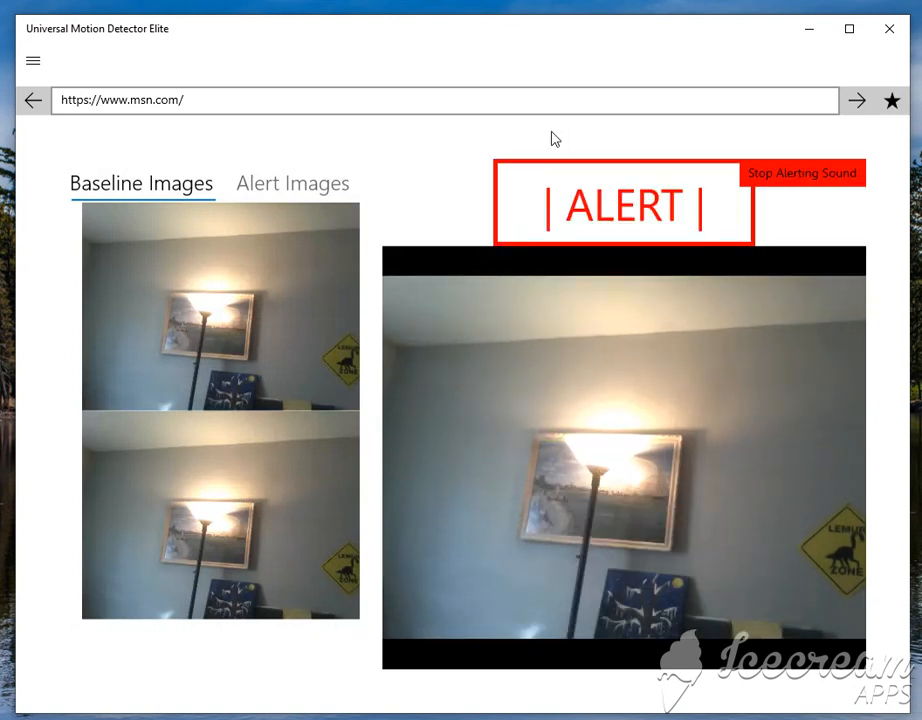
{"action": "left_click", "coordinate": [292, 184]}
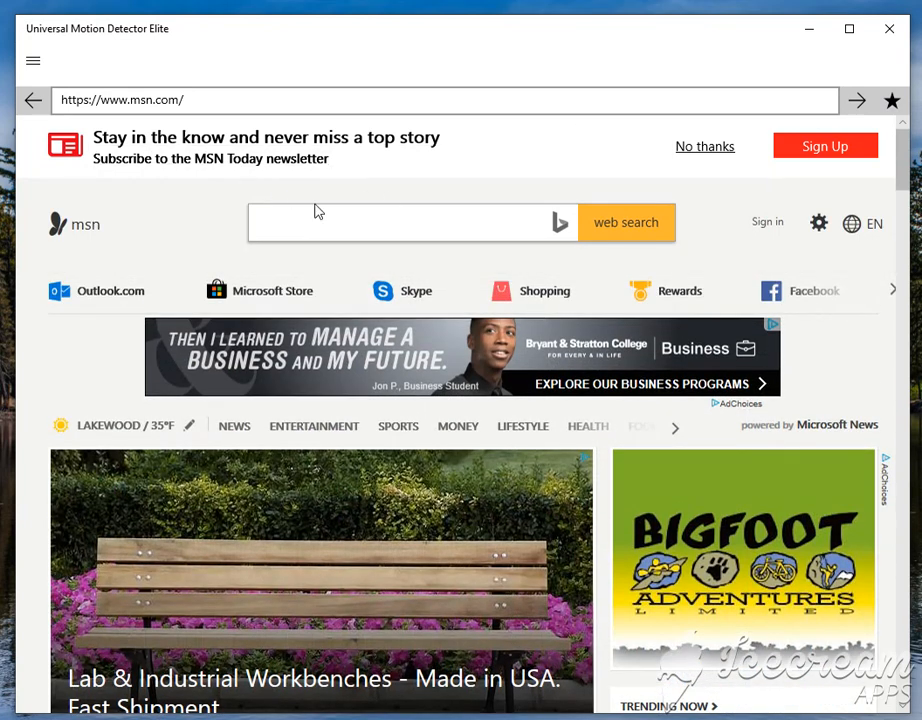
{"action": "mouse_move", "coordinate": [420, 292]}
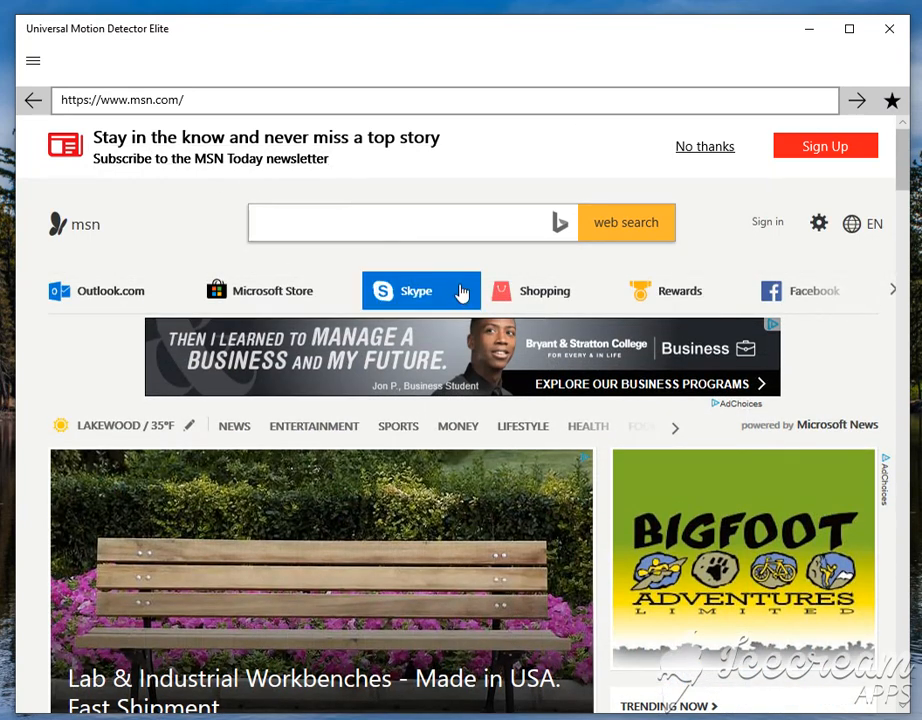
{"action": "mouse_move", "coordinate": [184, 240]}
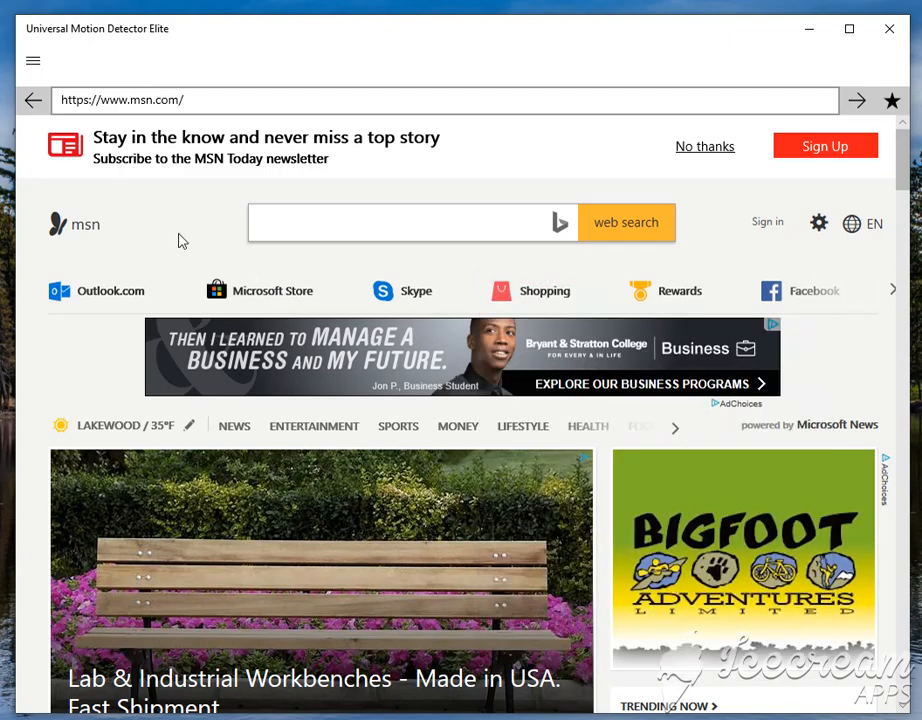
Bring up the navigation menu listing the app's sections.
{"action": "scroll", "scroll_direction": "down", "scroll_amount": 3}
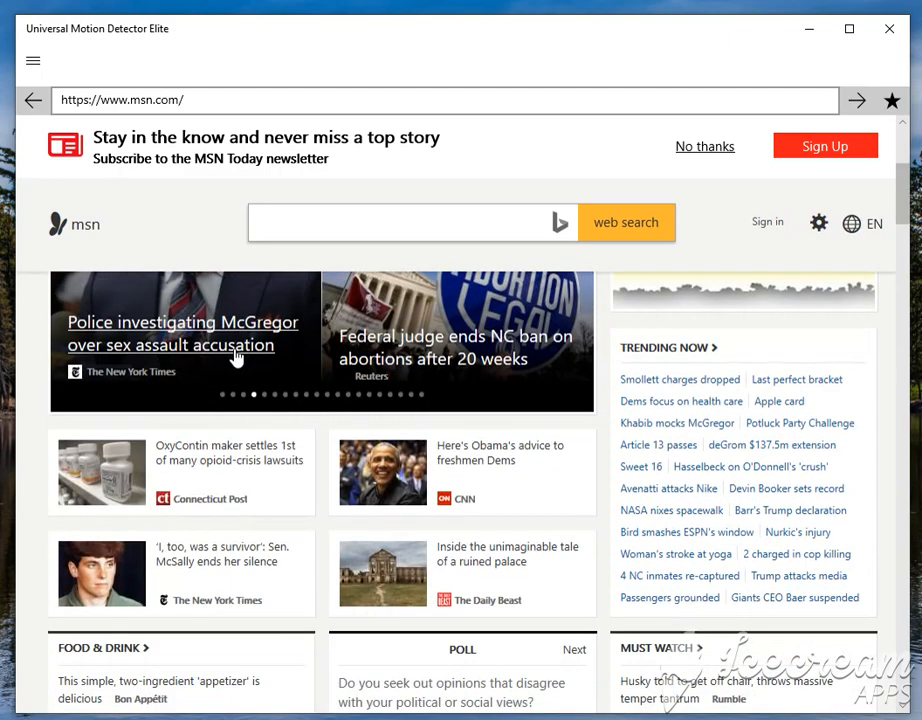
{"action": "left_click", "coordinate": [32, 60]}
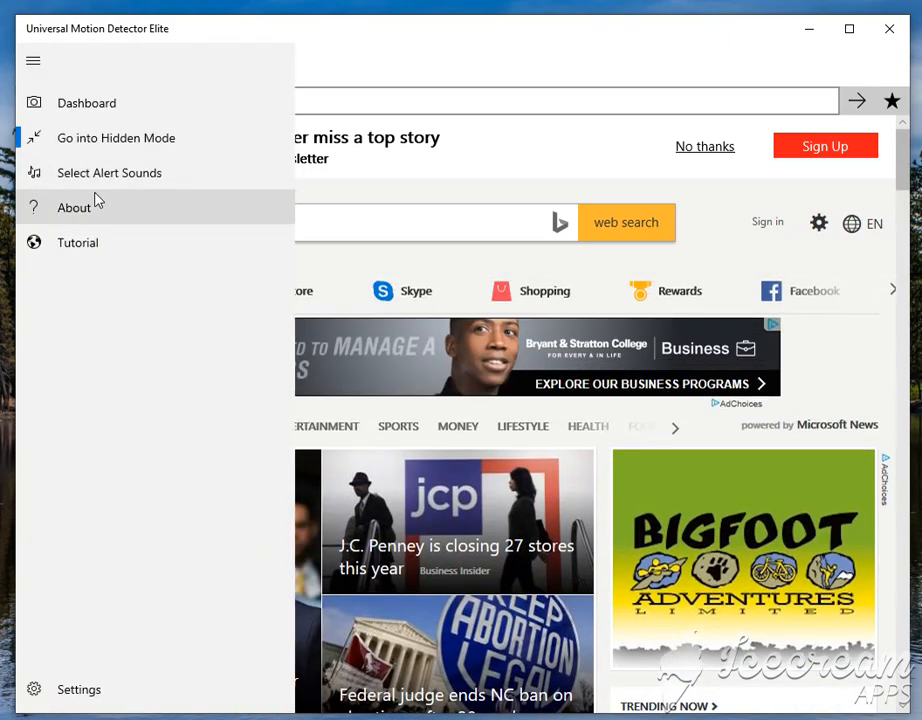
Set alerts to play 8-bit-alarm.wav continuously with a shorter gap and update the sound settings.
{"action": "left_click", "coordinate": [108, 172]}
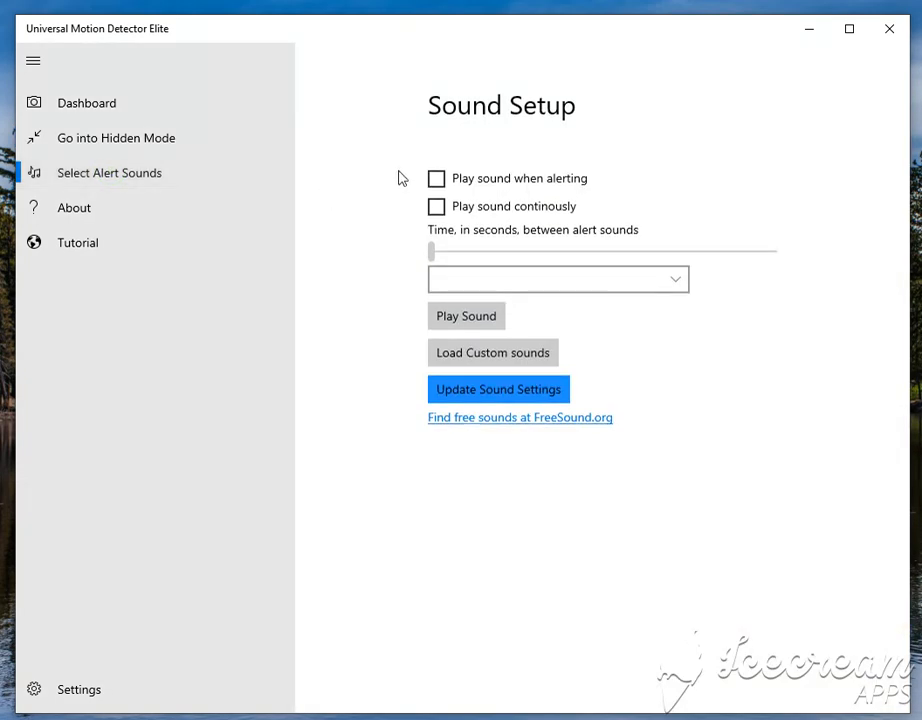
{"action": "mouse_move", "coordinate": [630, 148]}
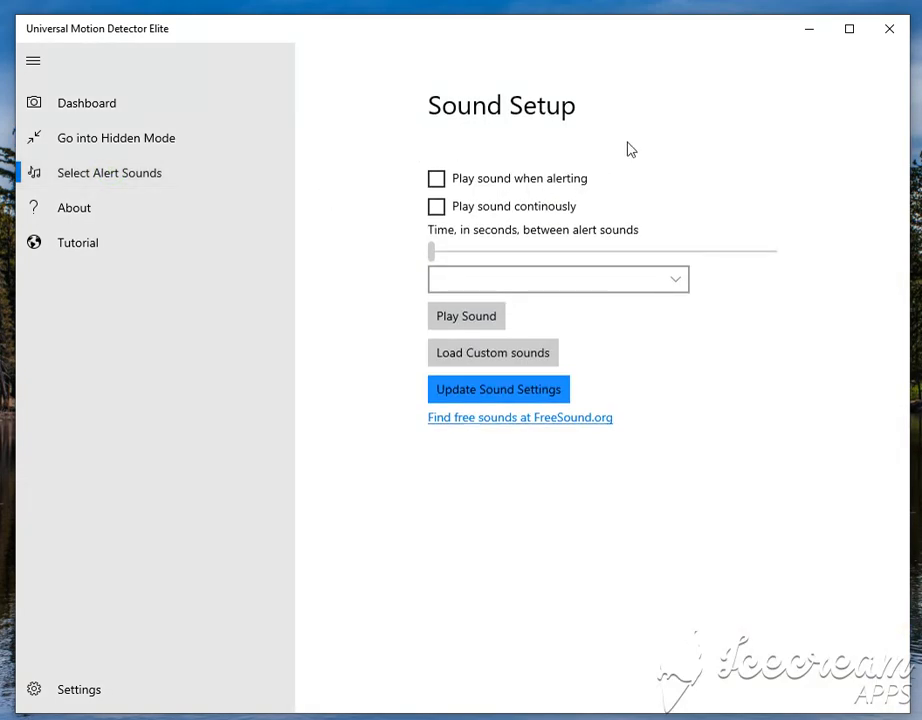
{"action": "mouse_move", "coordinate": [204, 210]}
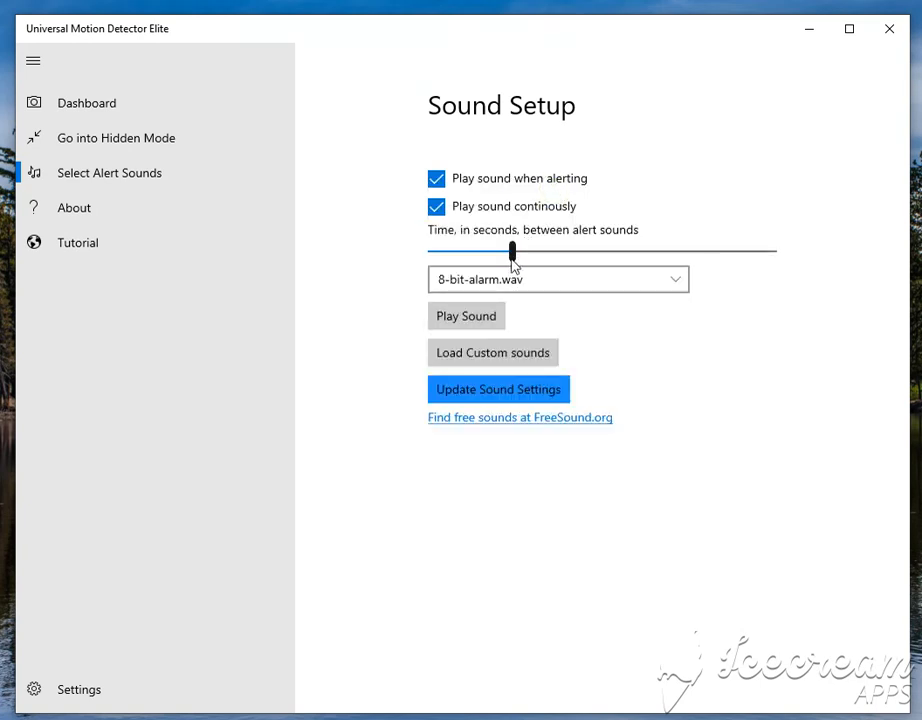
{"action": "left_click_drag", "start_coordinate": [512, 250], "coordinate": [436, 250]}
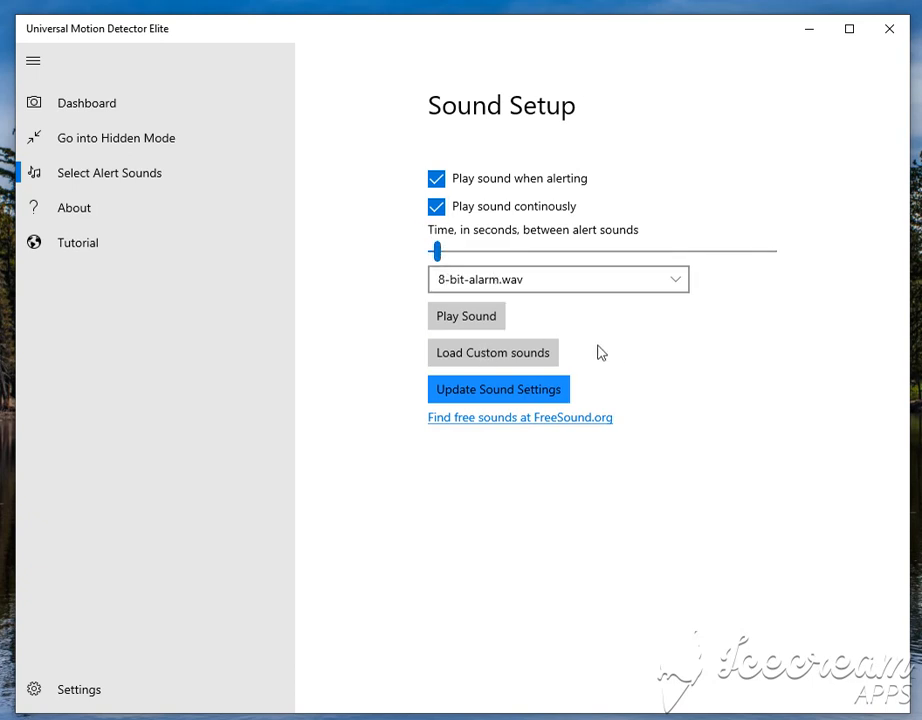
{"action": "mouse_move", "coordinate": [494, 352]}
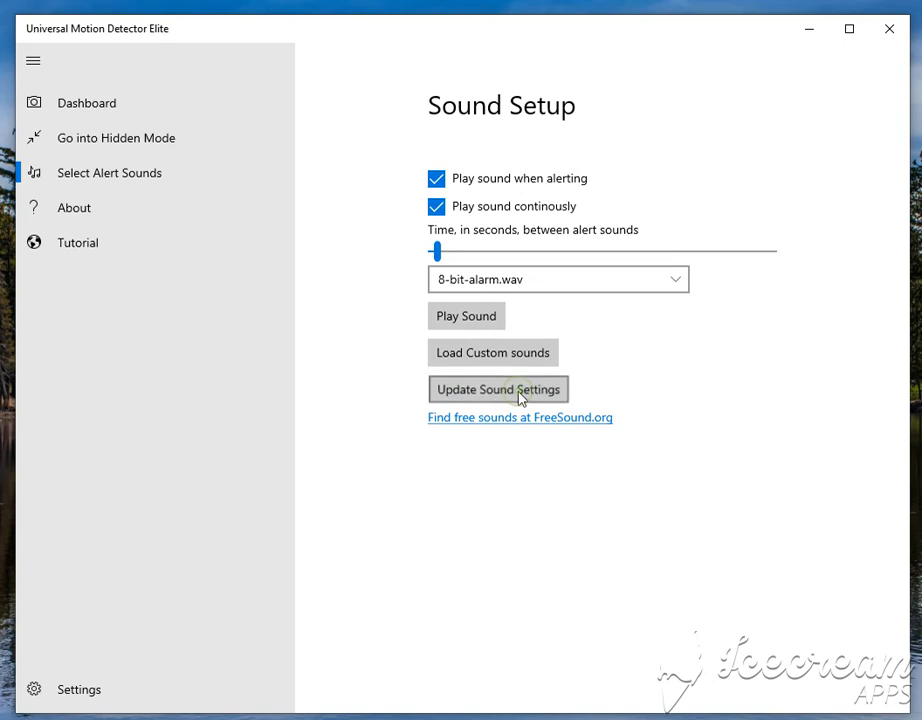
{"action": "left_click", "coordinate": [86, 102]}
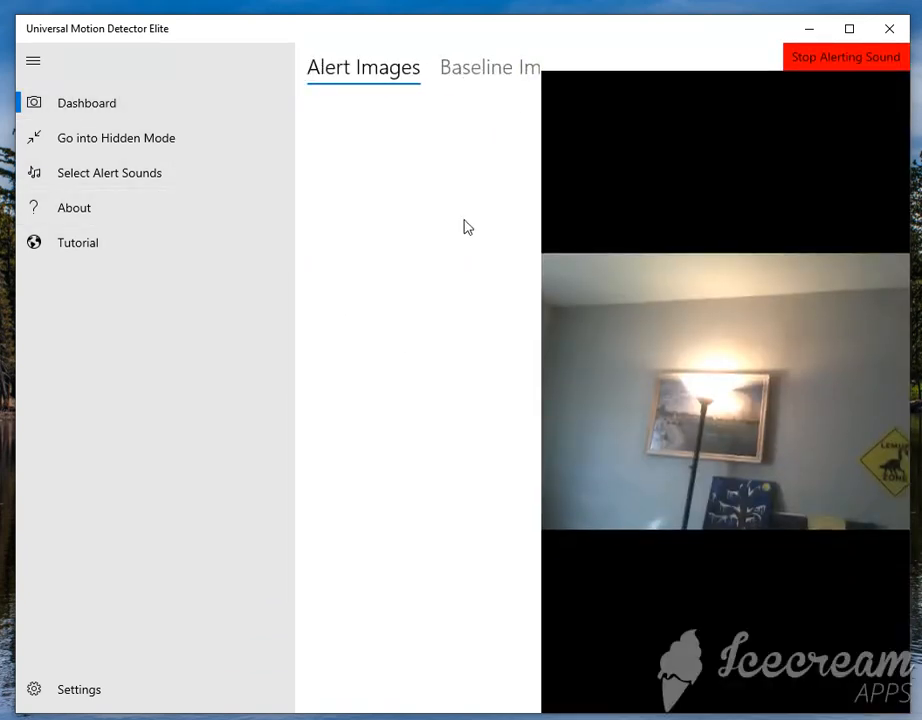
{"action": "mouse_move", "coordinate": [446, 292]}
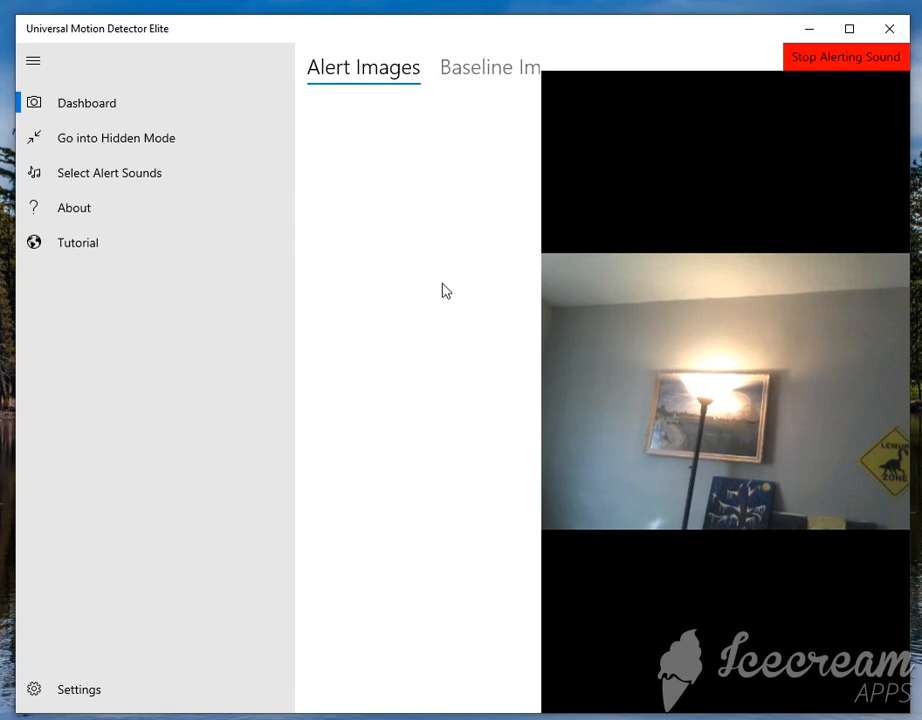
Compare the baseline images with the new 3/26/2019 alert capture of the stuffed animal.
{"action": "left_click", "coordinate": [490, 68]}
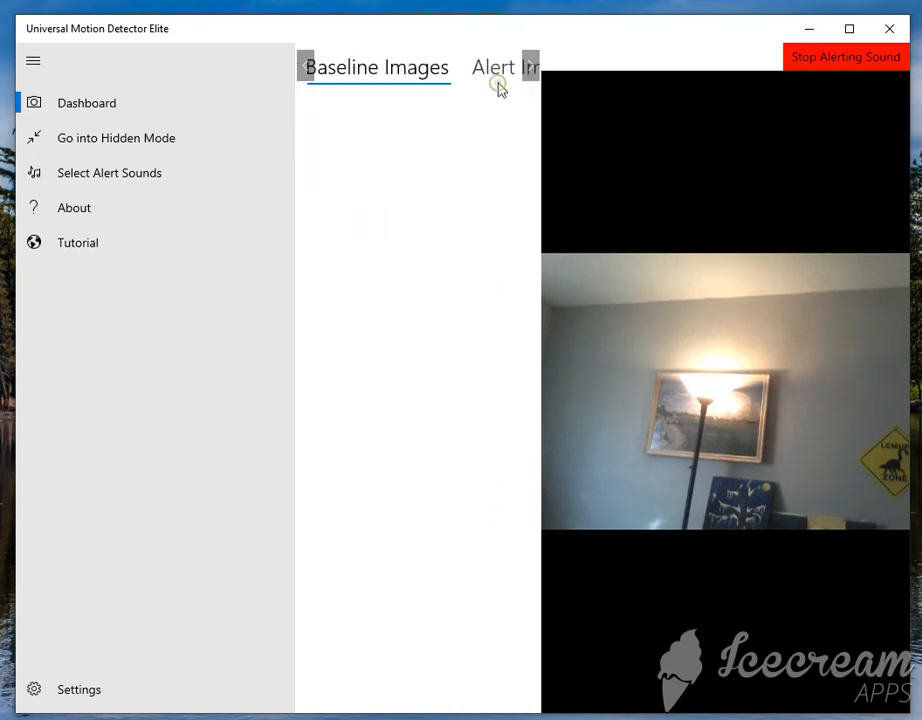
{"action": "mouse_move", "coordinate": [520, 78]}
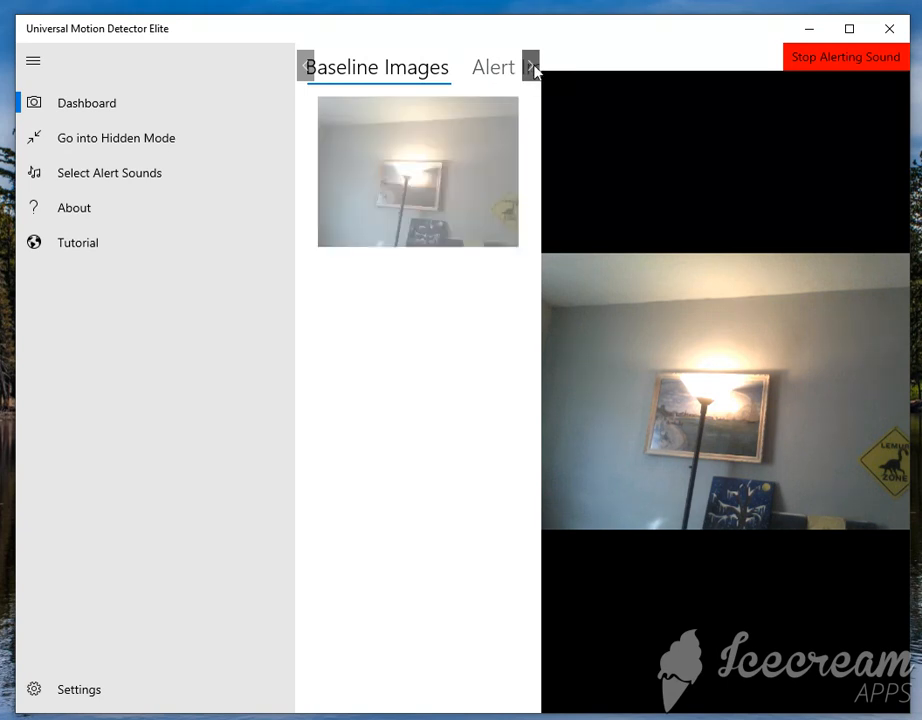
{"action": "left_click", "coordinate": [530, 68]}
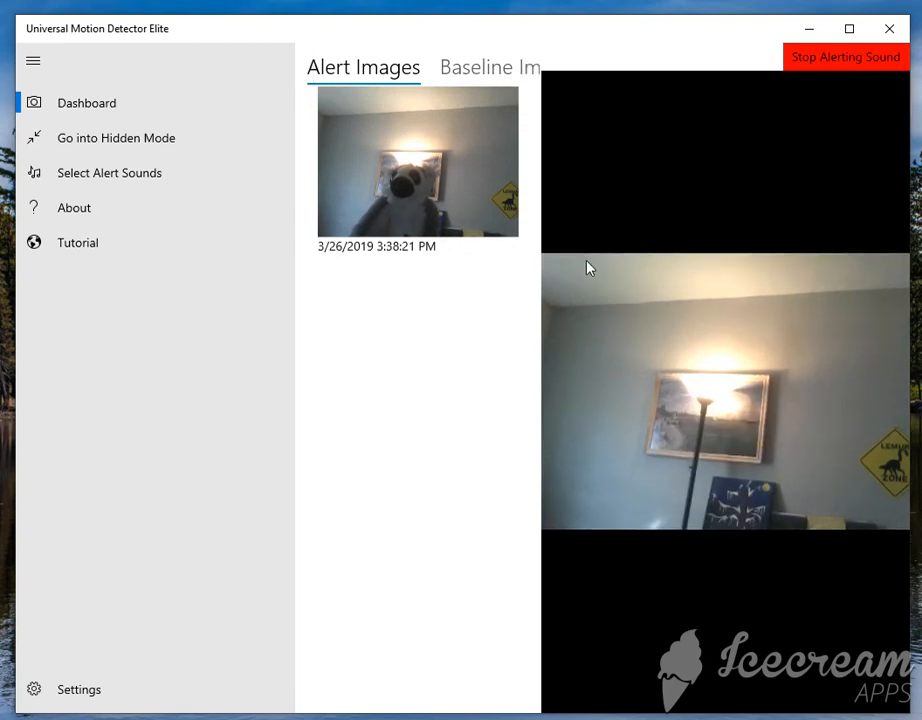
{"action": "mouse_move", "coordinate": [820, 90]}
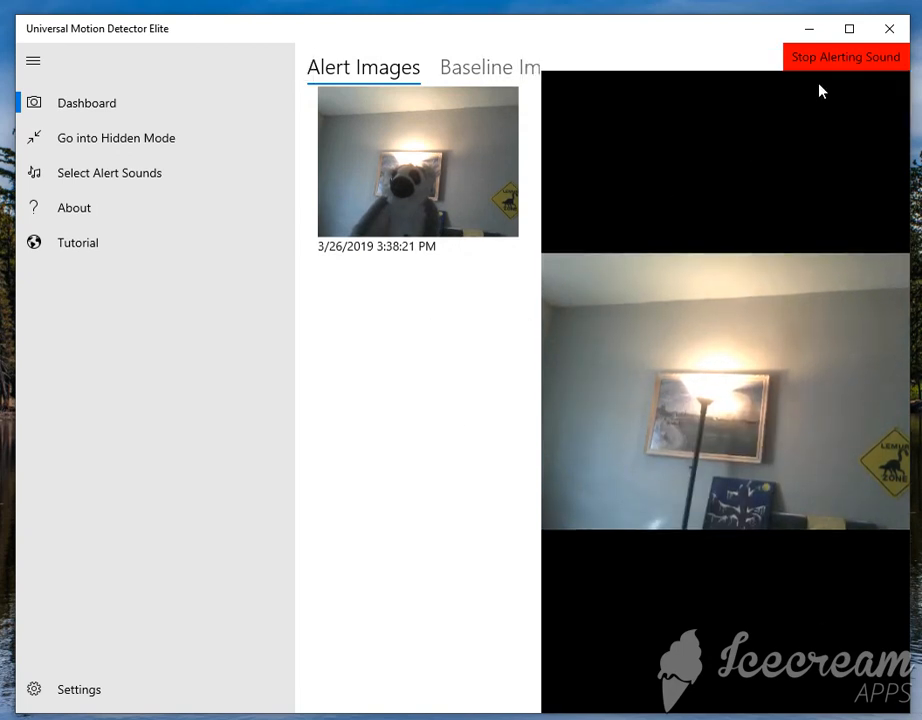
{"action": "mouse_move", "coordinate": [362, 218]}
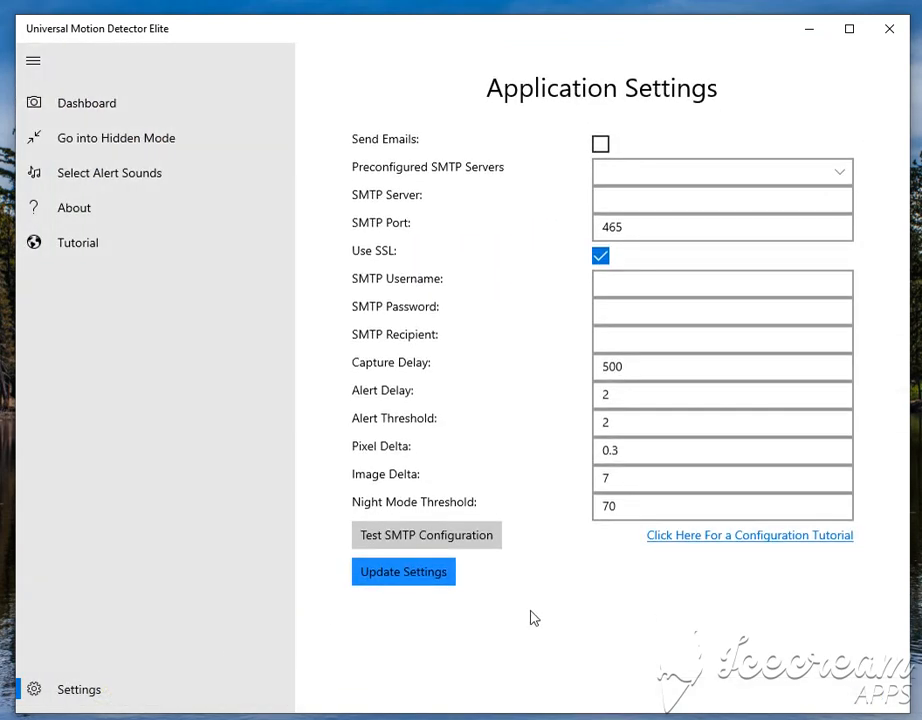
{"action": "mouse_move", "coordinate": [700, 548]}
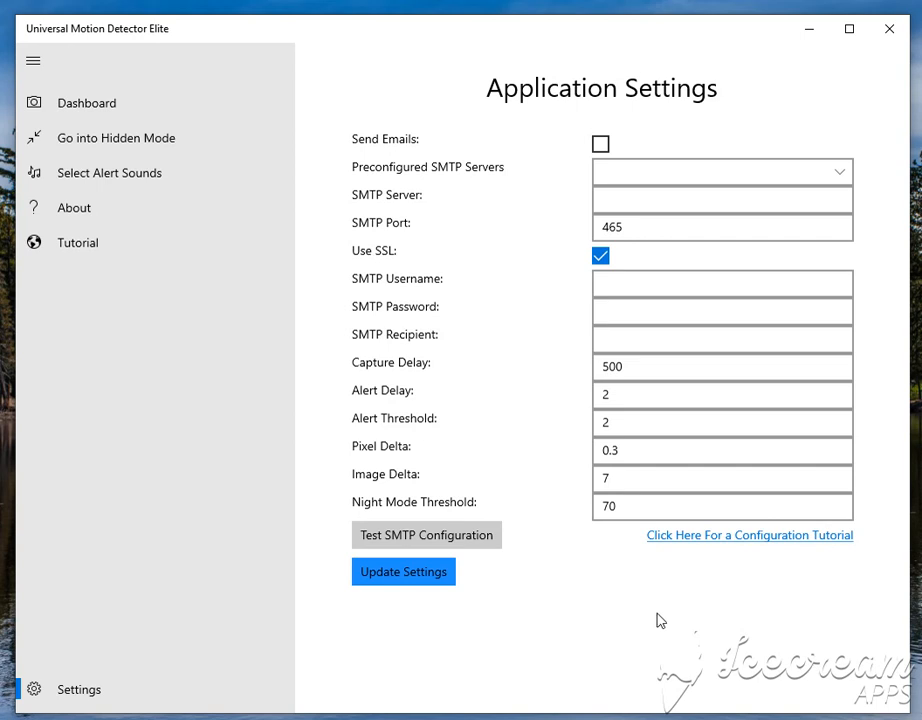
{"action": "mouse_move", "coordinate": [632, 624]}
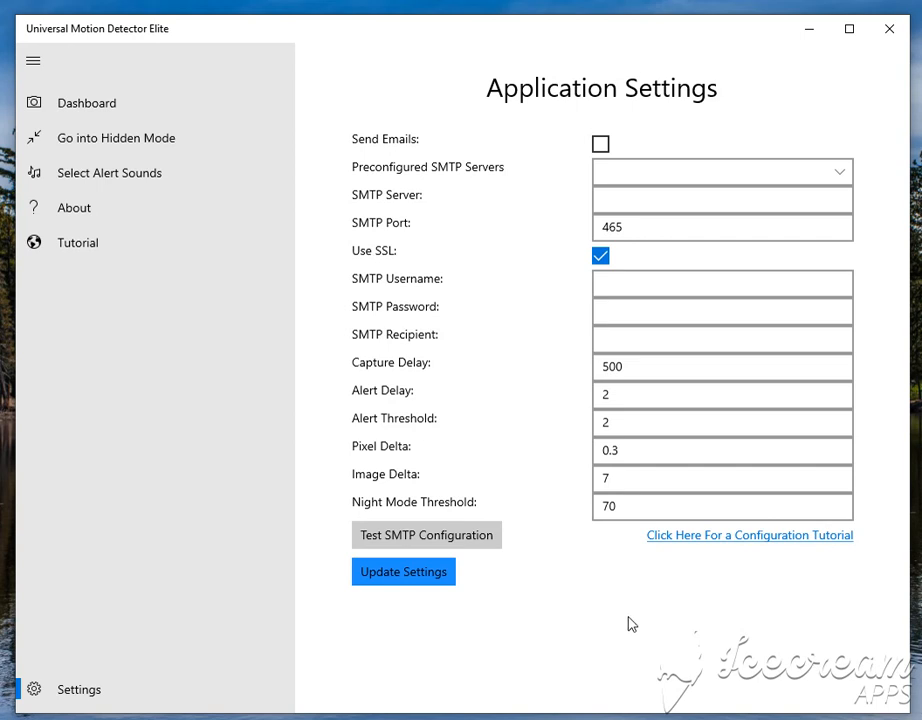
{"action": "mouse_move", "coordinate": [484, 542]}
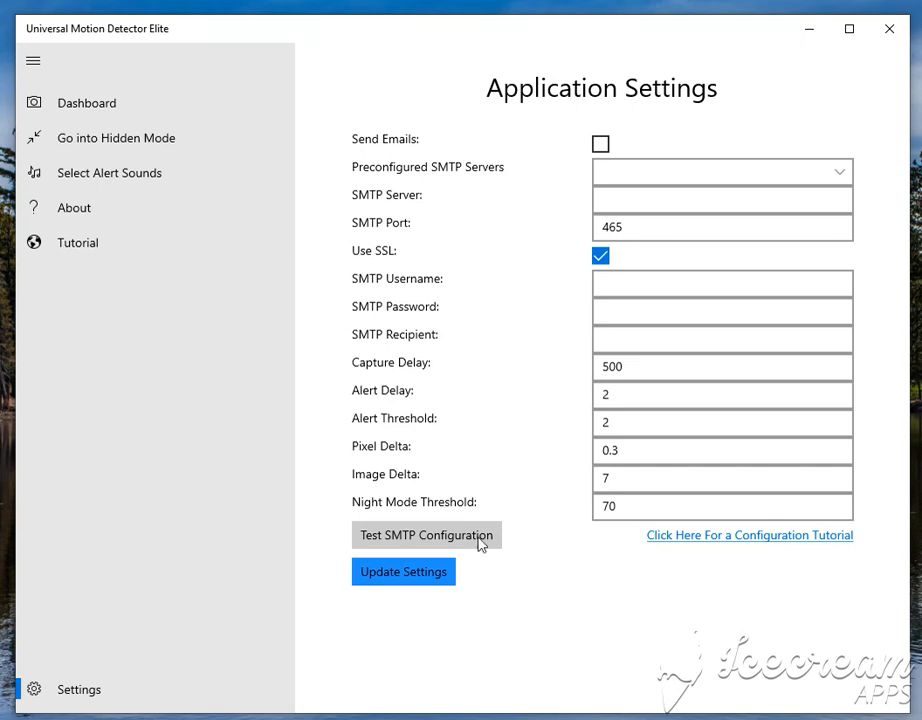